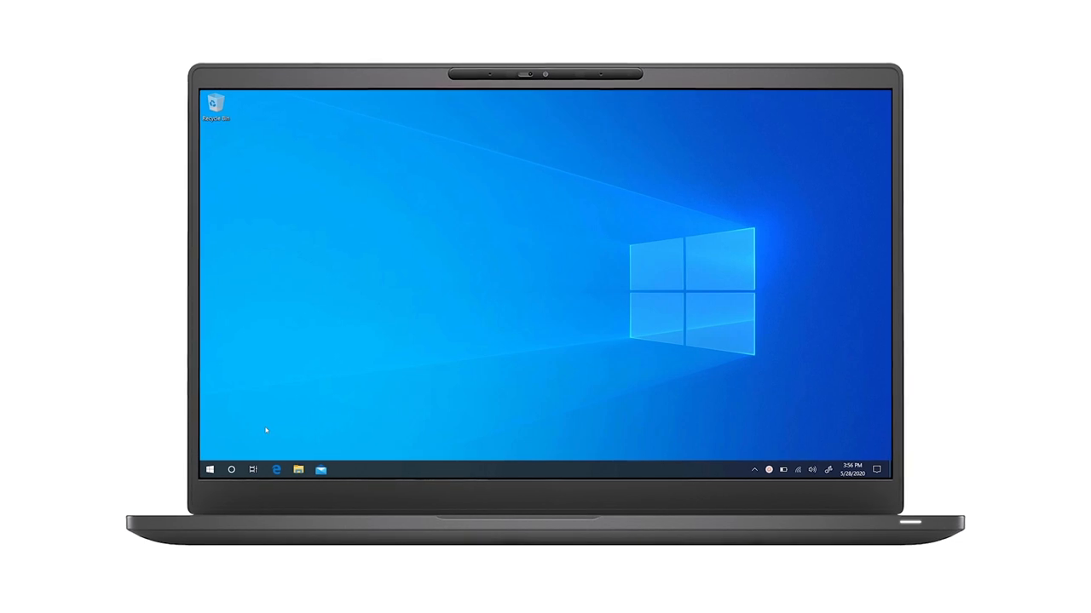
# - Search 'blue' from Start, switch Bluetooth on and begin adding a new device
pyautogui.click(210, 470)
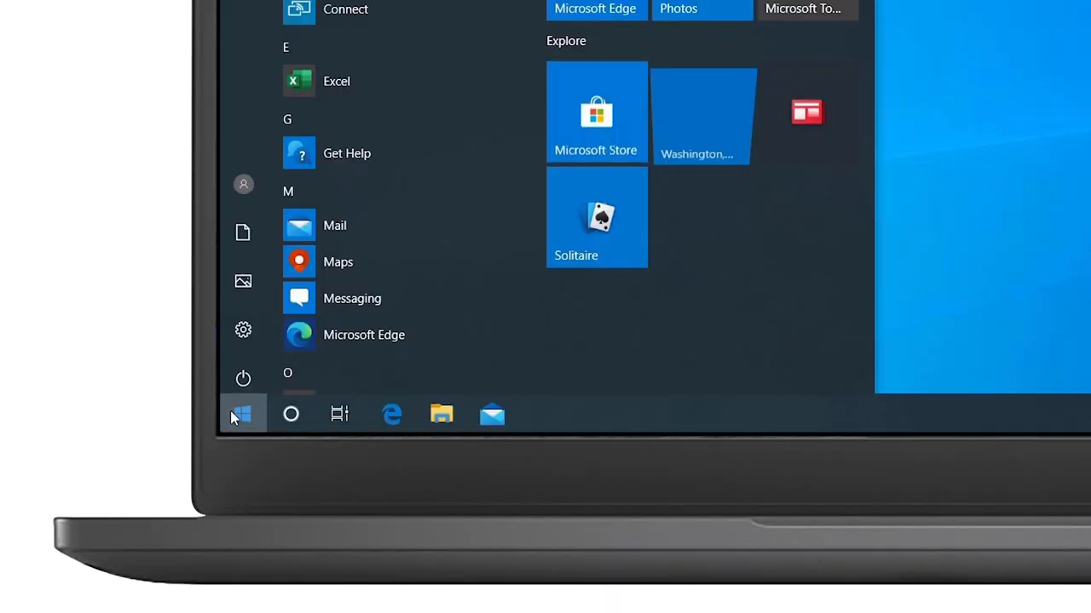
pyautogui.write('blue')
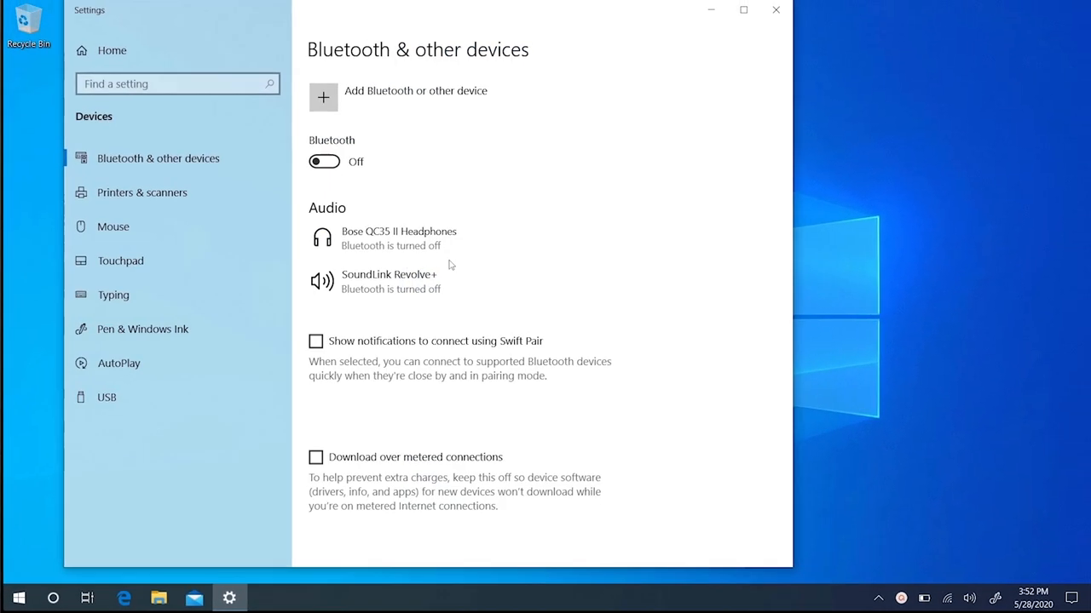
pyautogui.click(324, 161)
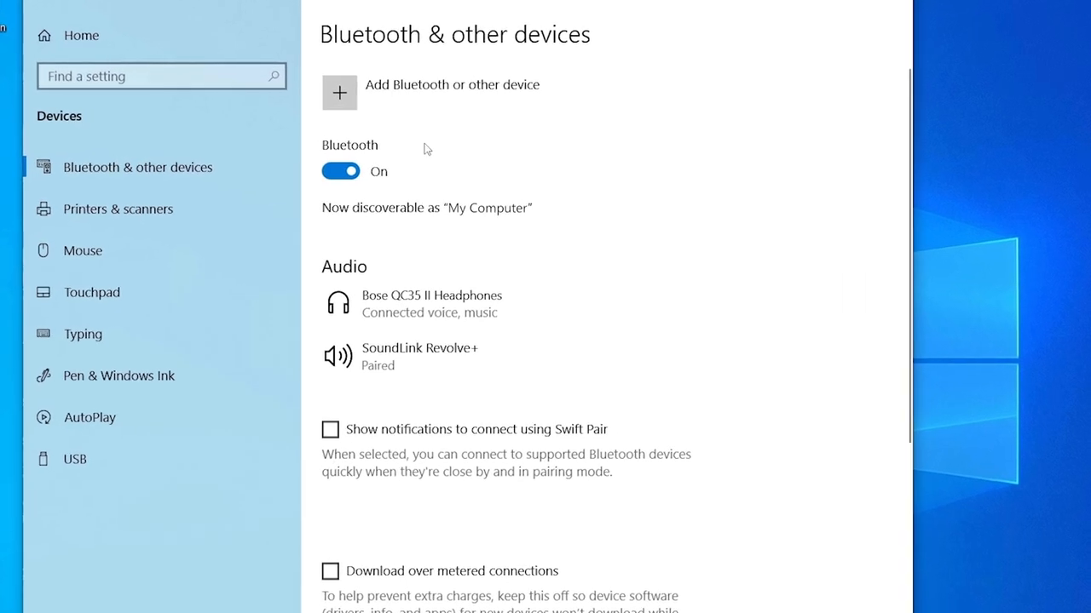
pyautogui.click(337, 92)
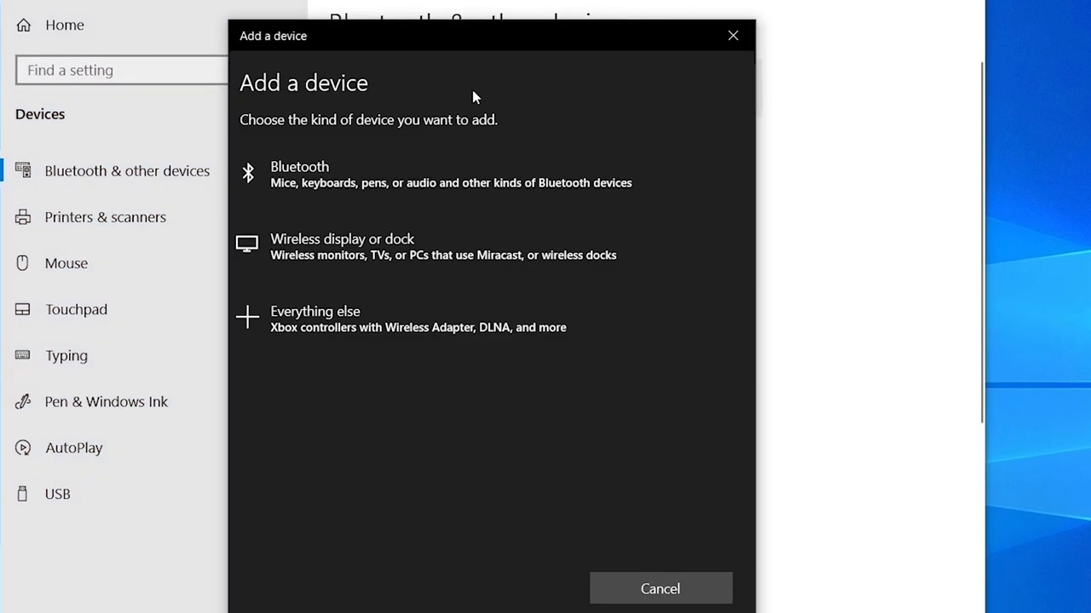
# - Choose Bluetooth as the device type and pair with SoundLink Micro black
pyautogui.click(300, 167)
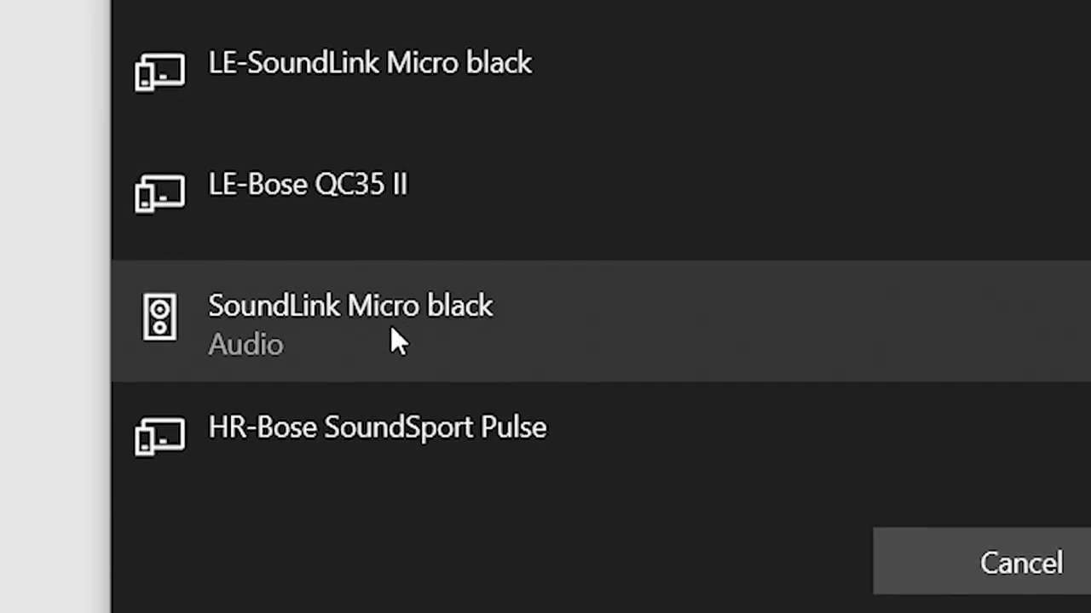
pyautogui.click(350, 321)
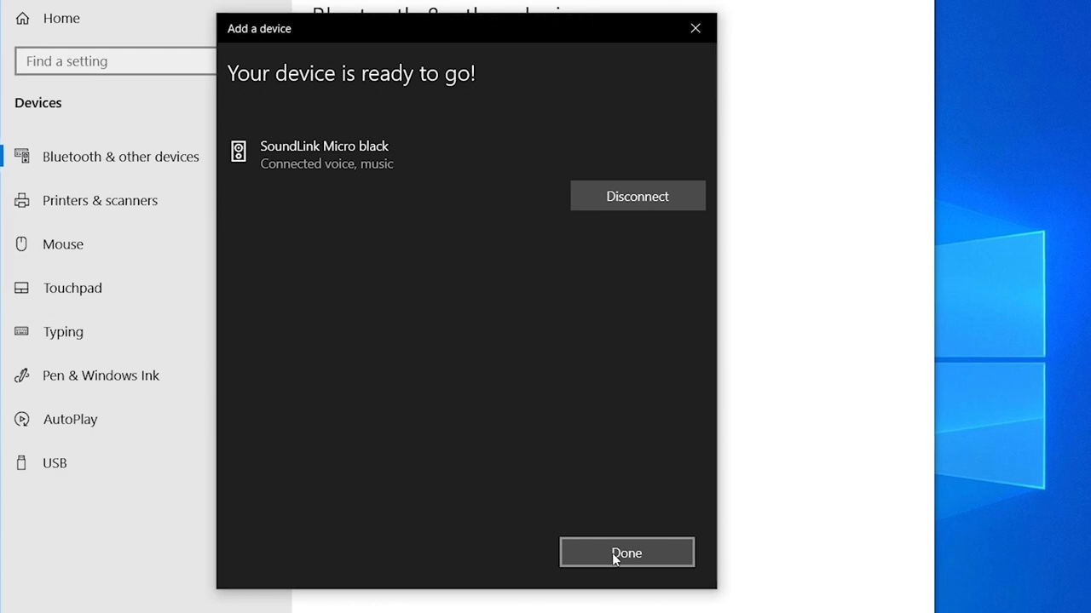
# - Close the pairing dialog with Done and review SoundLink Micro black in the Audio list
pyautogui.click(627, 552)
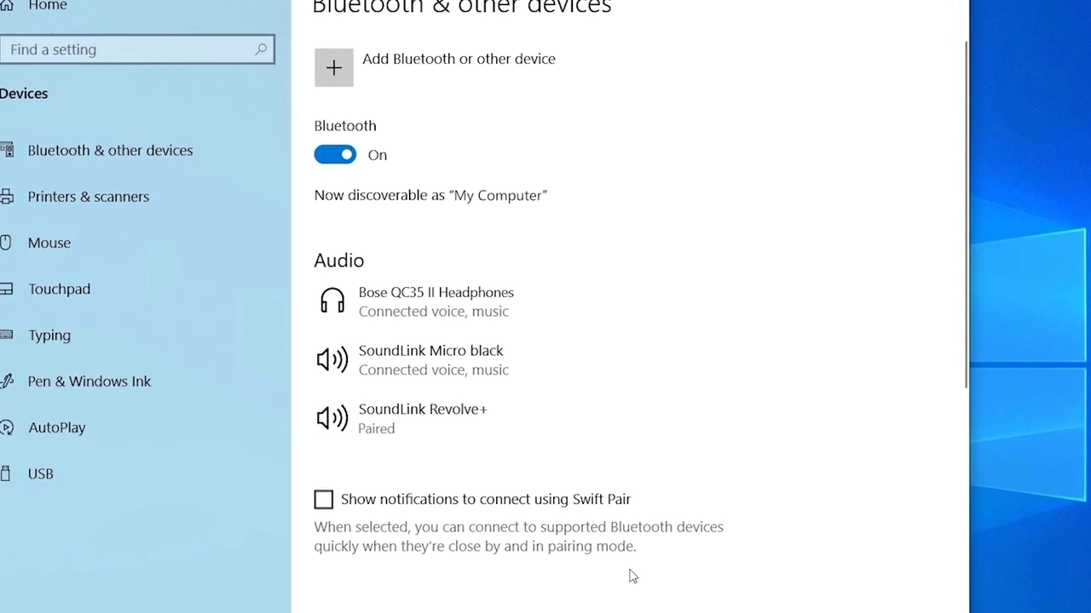
pyautogui.scroll(-3)
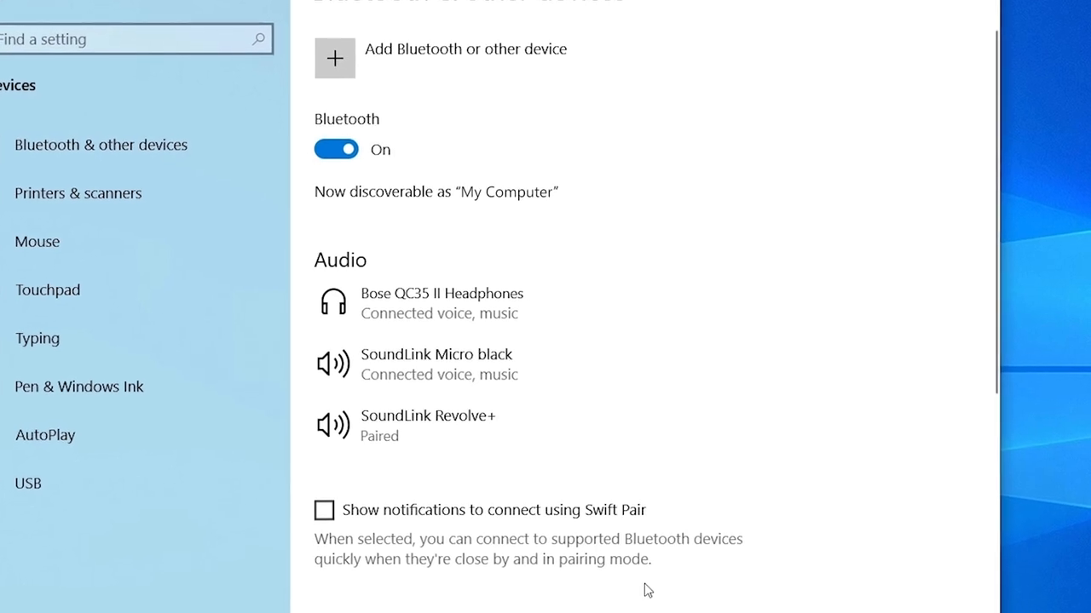
pyautogui.scroll(-3)
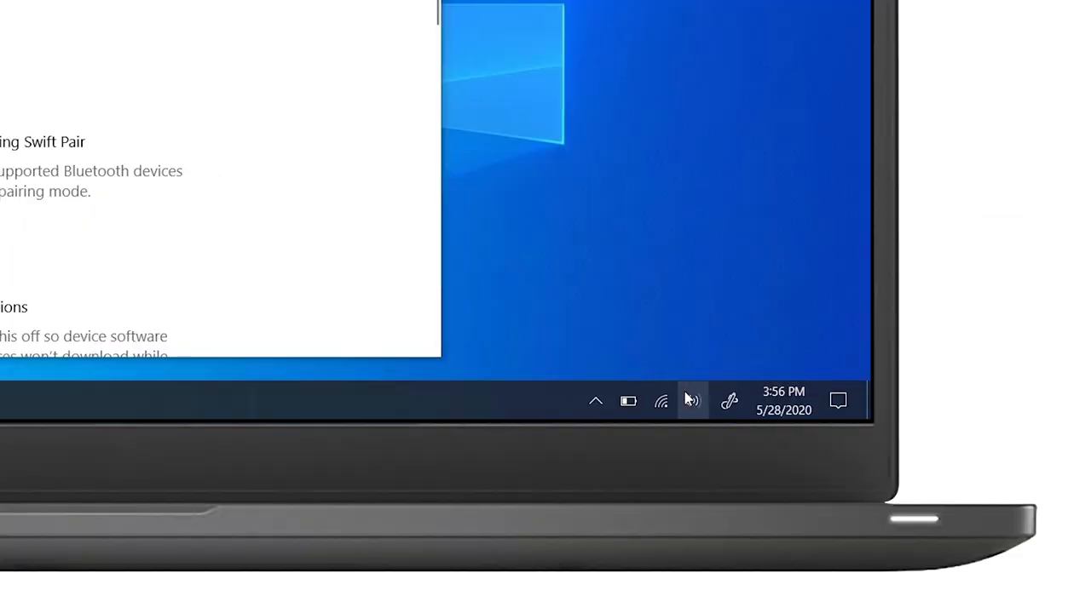
# - From the taskbar volume flyout, select Speakers (SoundLink Micro black Stereo) for playback
pyautogui.click(691, 400)
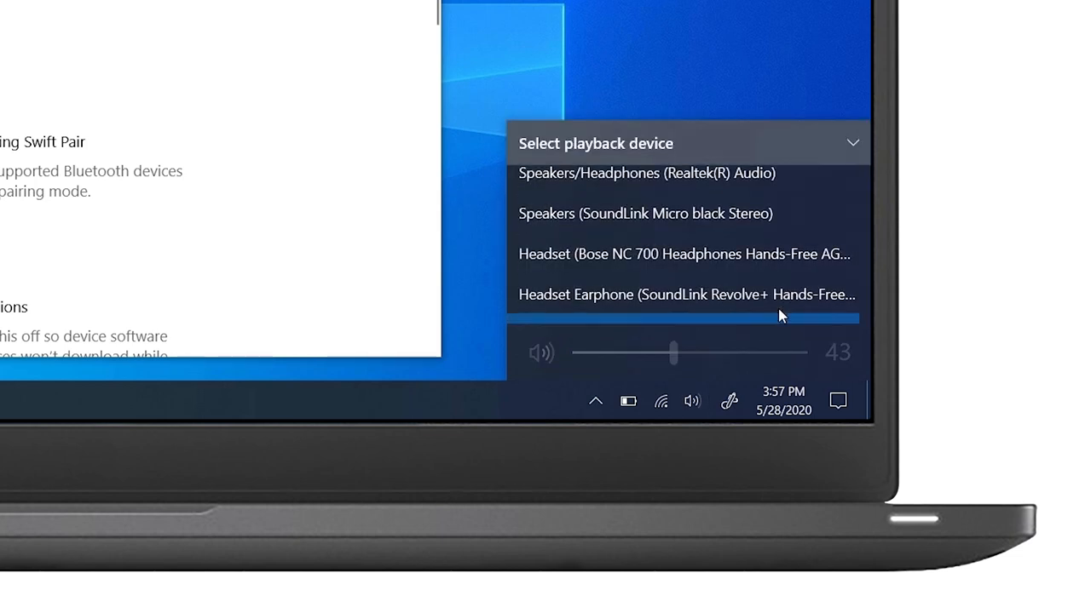
pyautogui.click(645, 213)
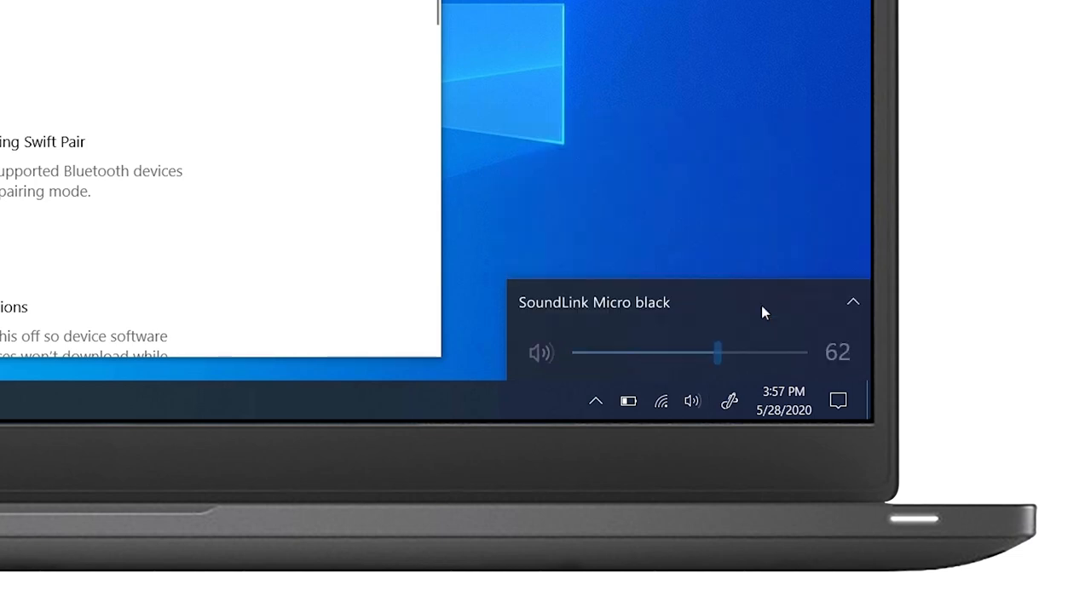